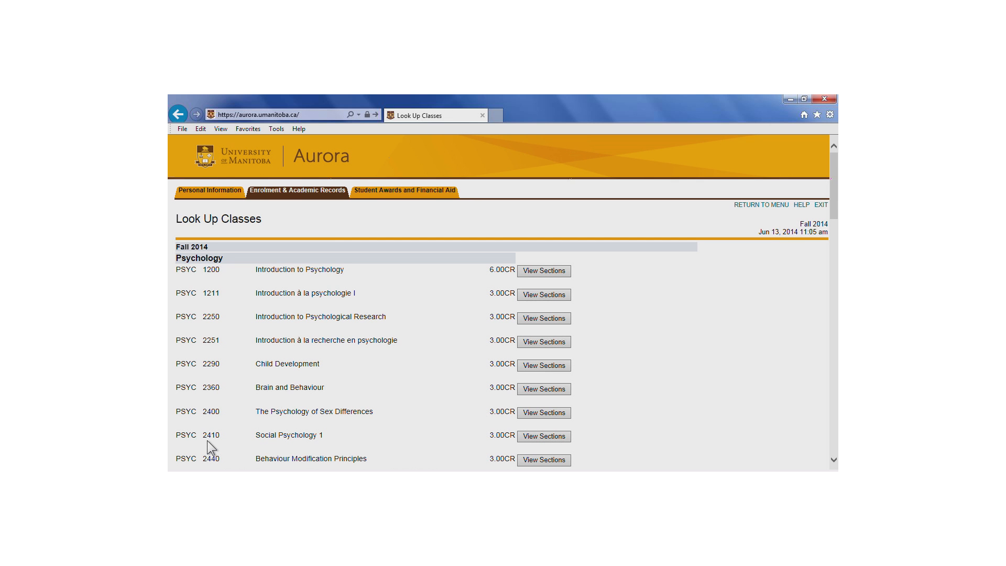
{"action": "mouse_move", "coordinate": [569, 274]}
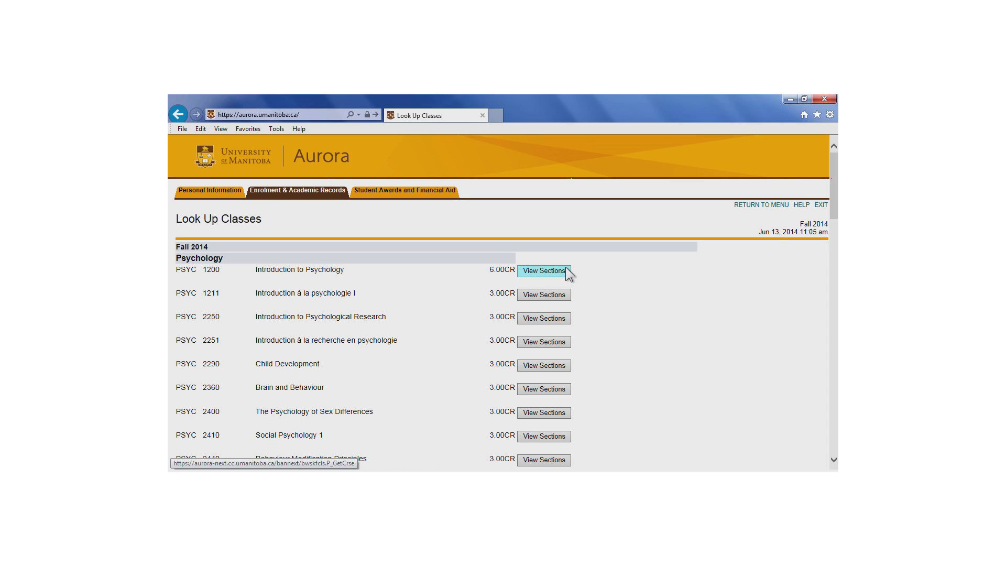
- Show the Fall 2014 sections of PSYC 1200 and scroll through to the D01 offering
{"action": "left_click", "coordinate": [543, 270]}
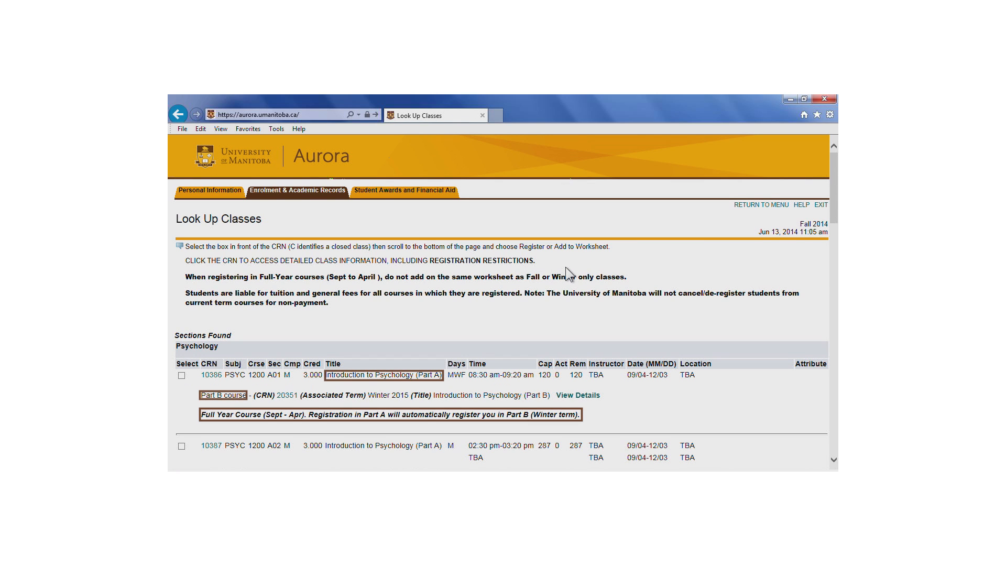
{"action": "mouse_move", "coordinate": [548, 362]}
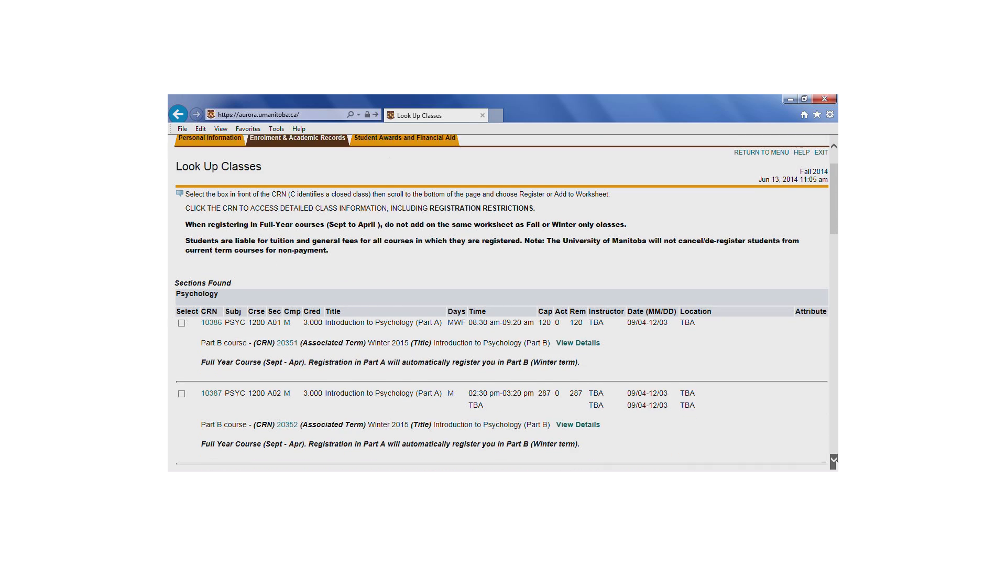
{"action": "scroll", "scroll_direction": "down", "scroll_amount": 3}
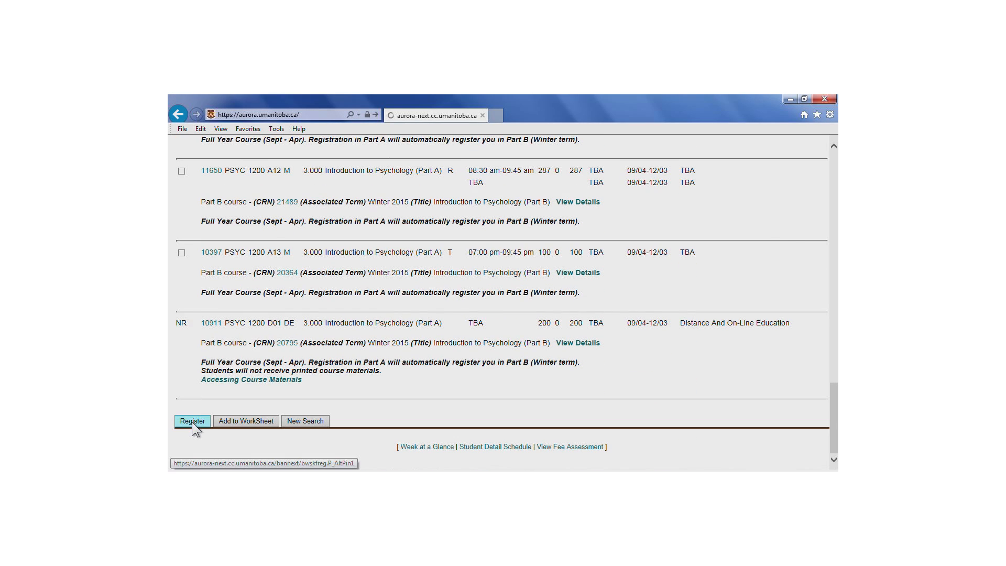
- Register the selected PSYC 1200 section, then return to searching for another course
{"action": "left_click", "coordinate": [191, 421]}
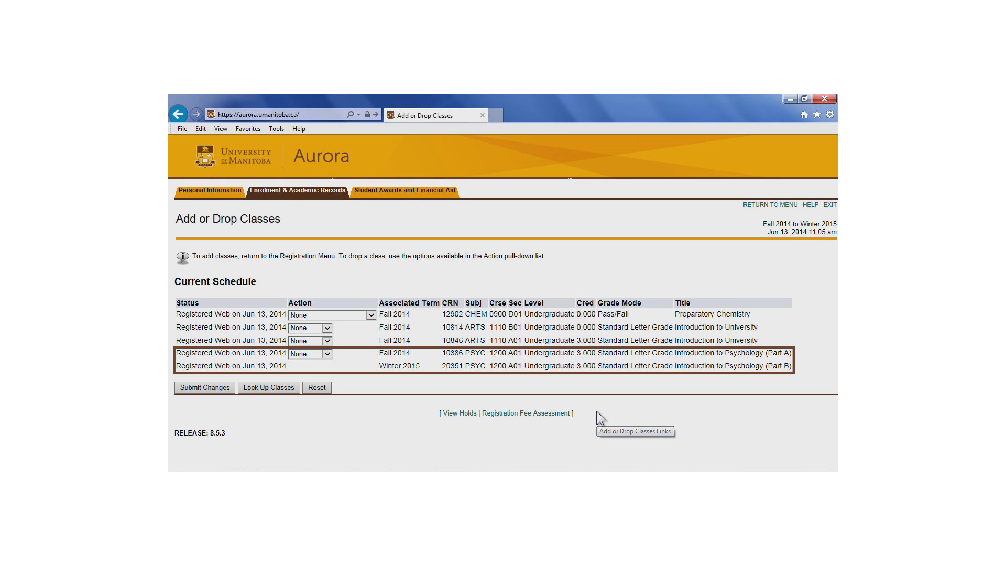
{"action": "mouse_move", "coordinate": [600, 417]}
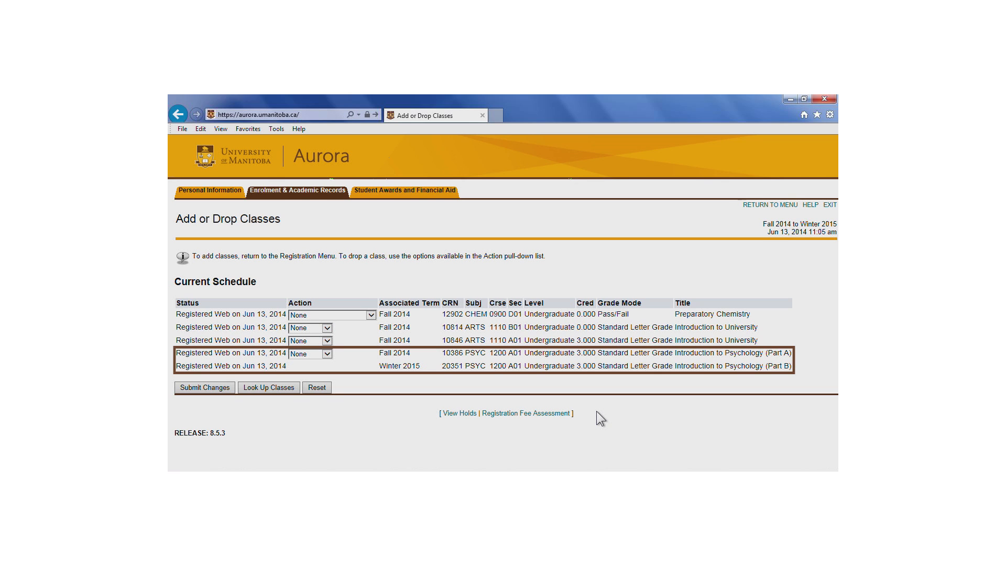
{"action": "left_click", "coordinate": [268, 387]}
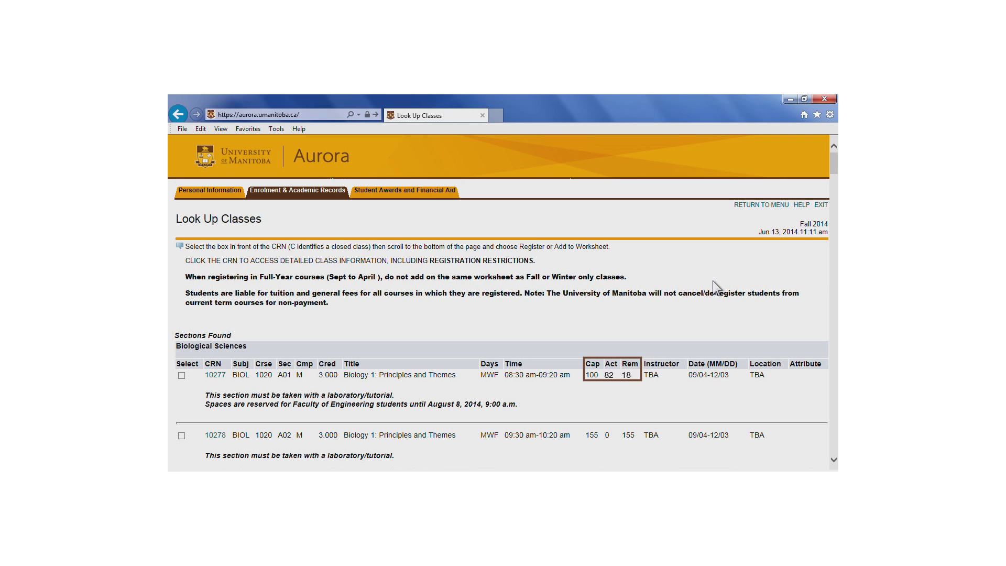
- Submit registration for BIOL 1020 section A01 (CRN 10277), getting a reserve-closed error
{"action": "scroll", "scroll_direction": "down", "scroll_amount": 3}
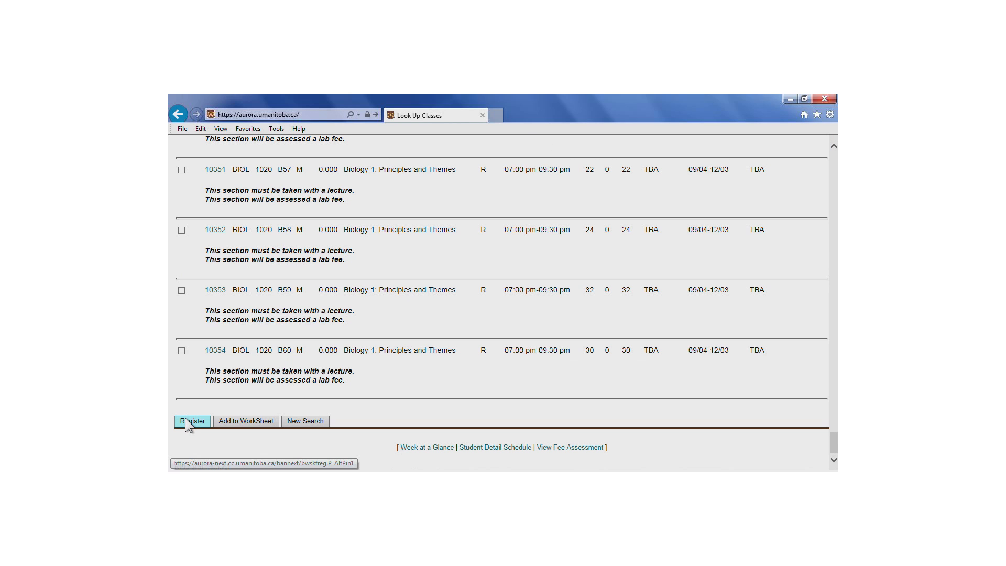
{"action": "left_click", "coordinate": [191, 420]}
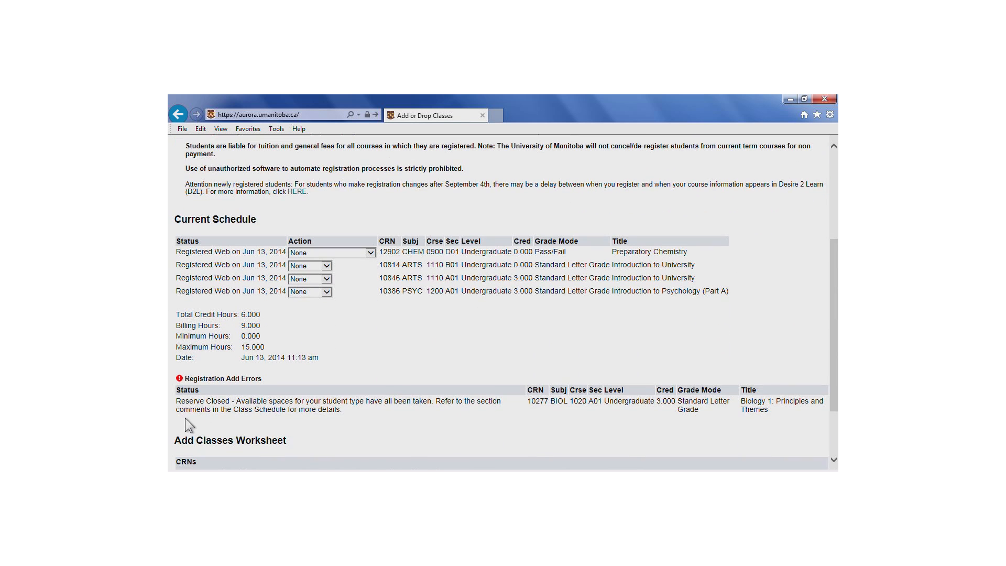